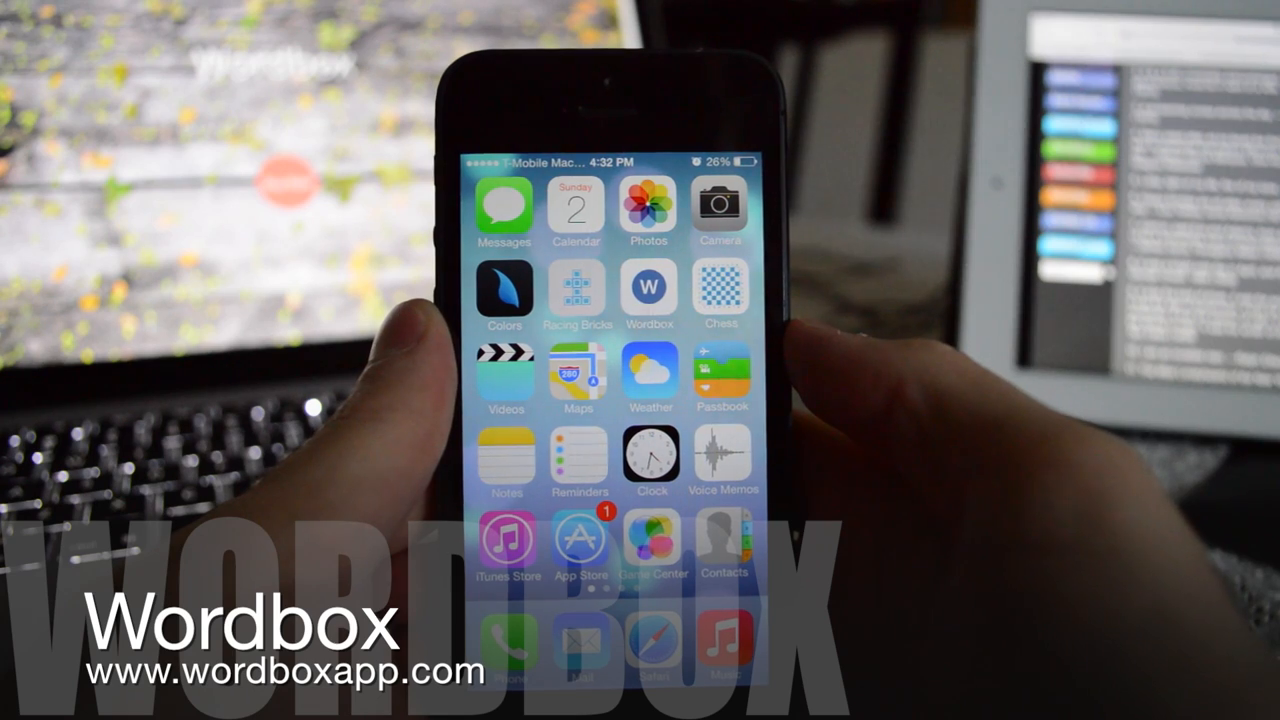
# - Create a blank document reading 'Hello this is Wordbox, the most advanced text editor for iOS.'
pyautogui.click(650, 290)
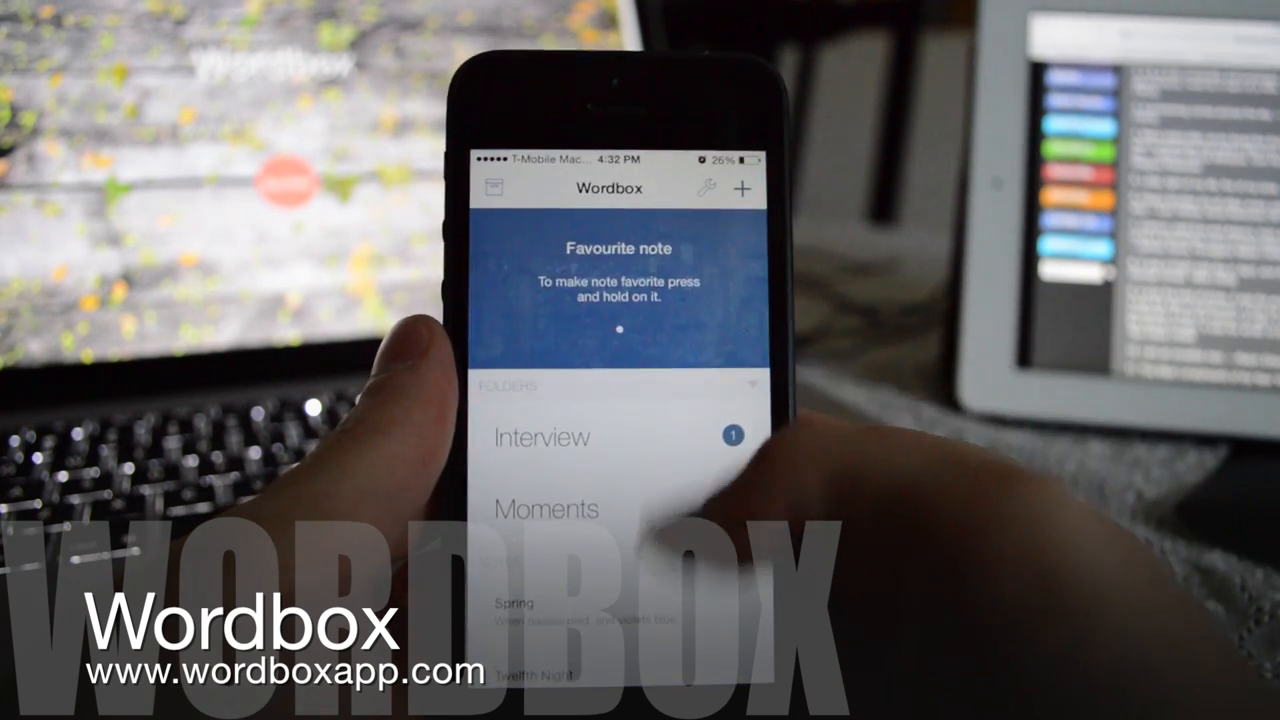
pyautogui.click(742, 188)
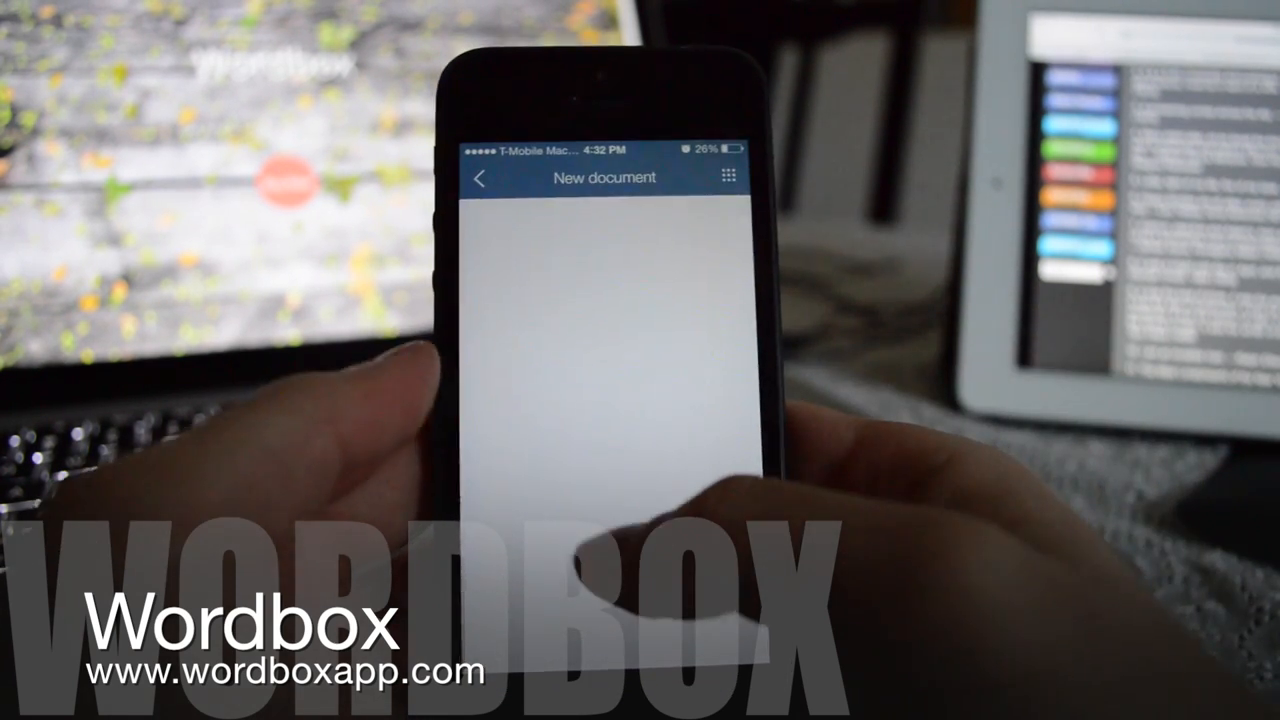
pyautogui.write('Hello th')
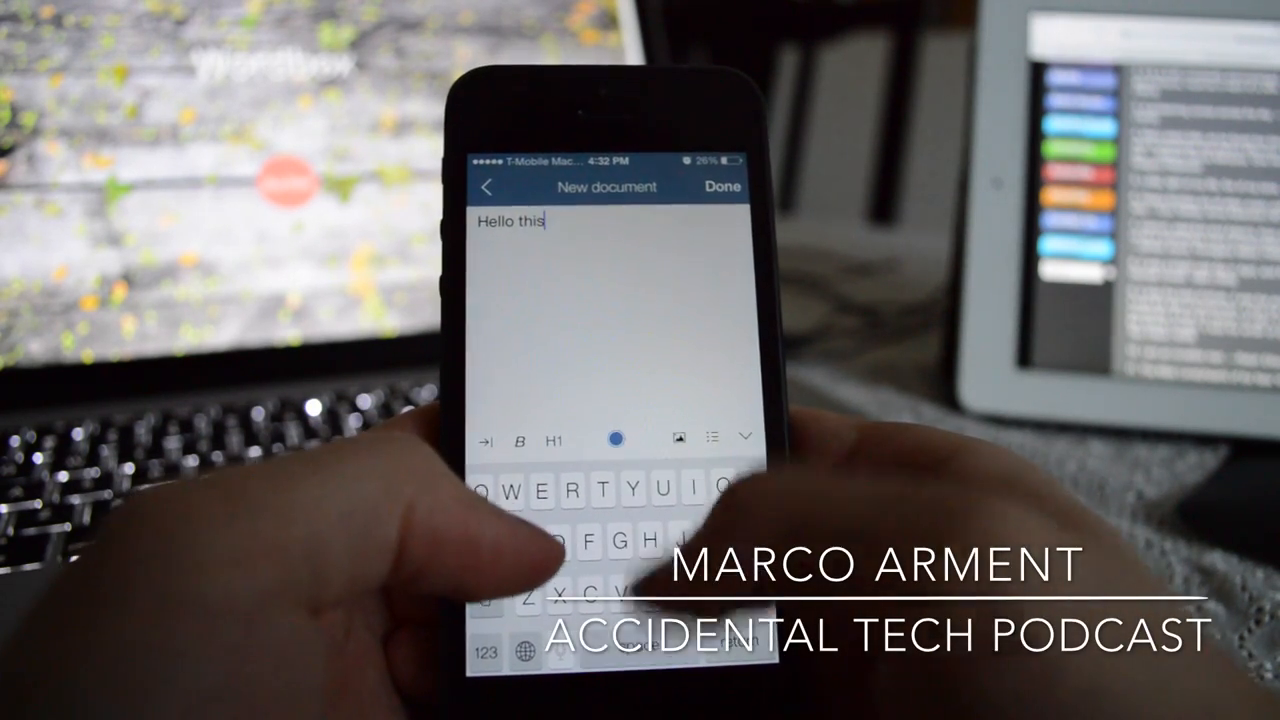
pyautogui.write('is W')
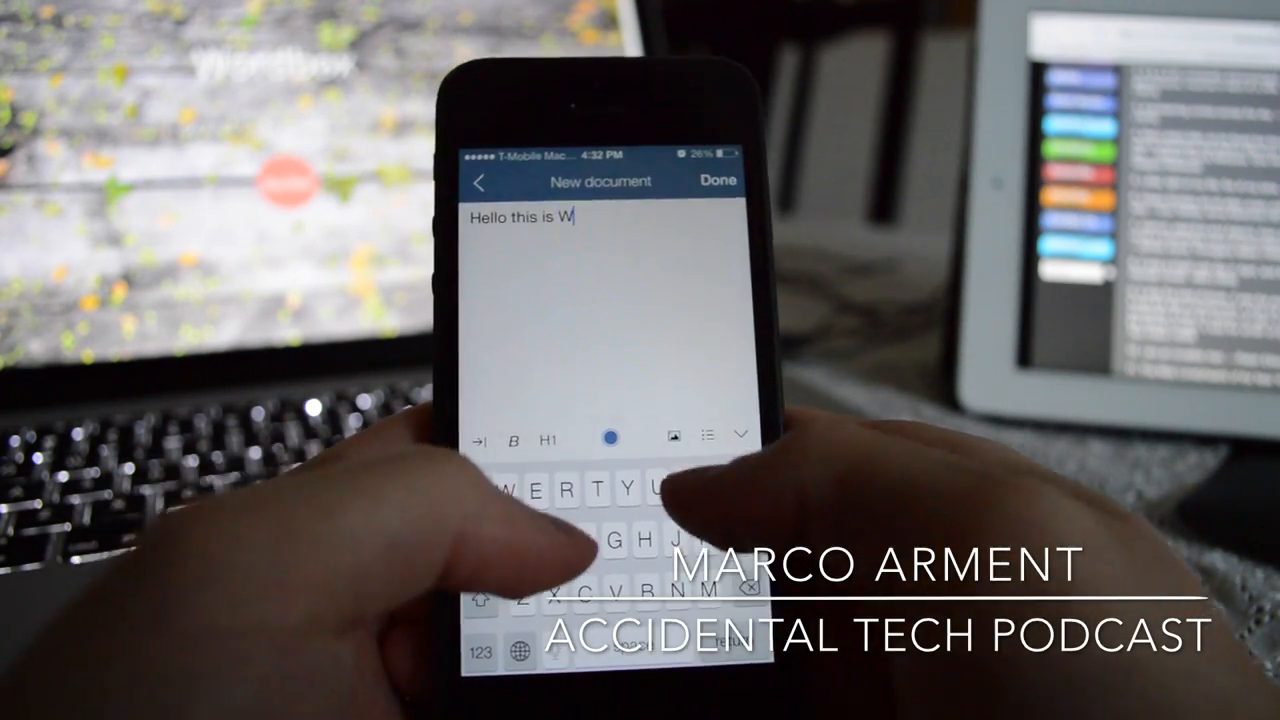
pyautogui.write('ordbox')
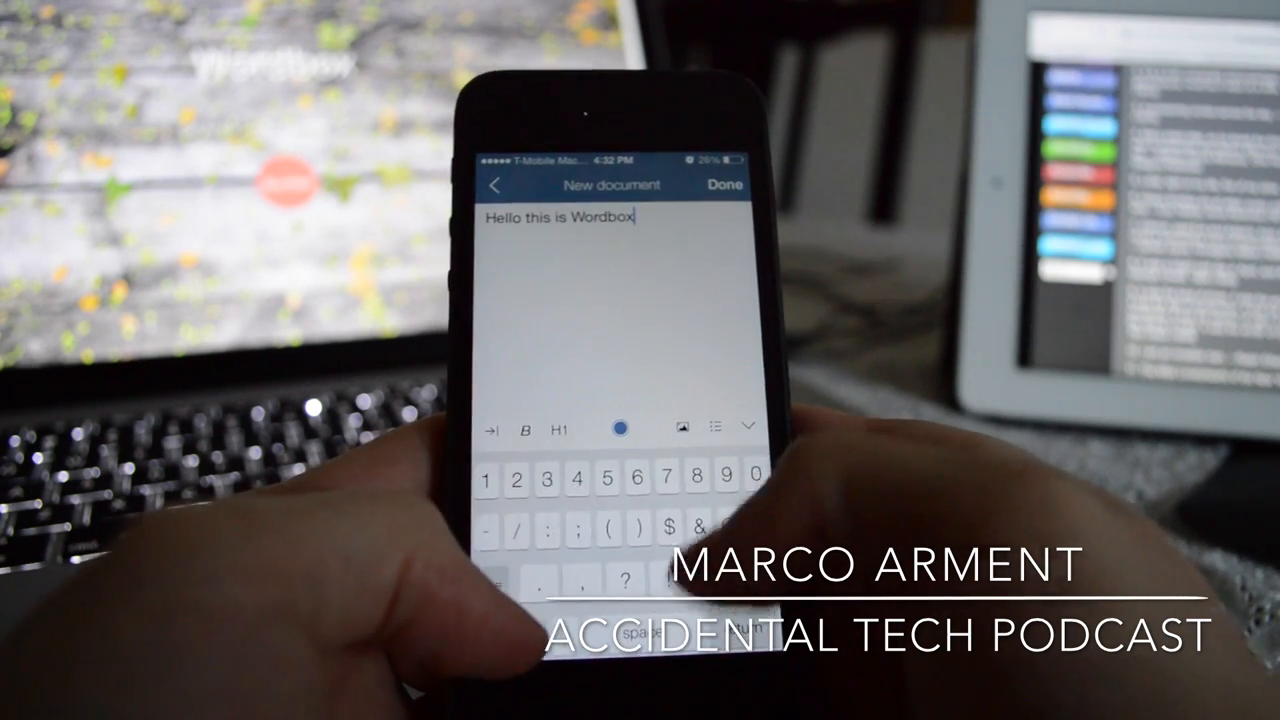
pyautogui.write(', the most advanced text ed')
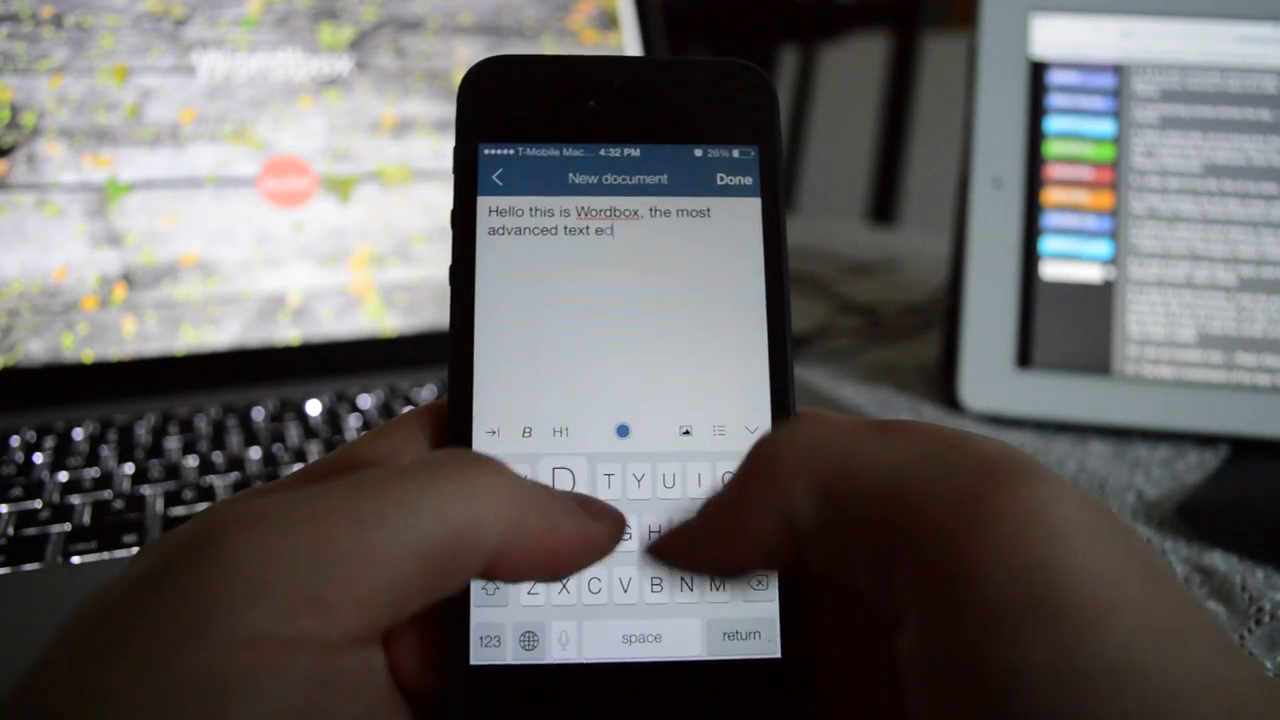
pyautogui.write('itor g')
pyautogui.write('##')
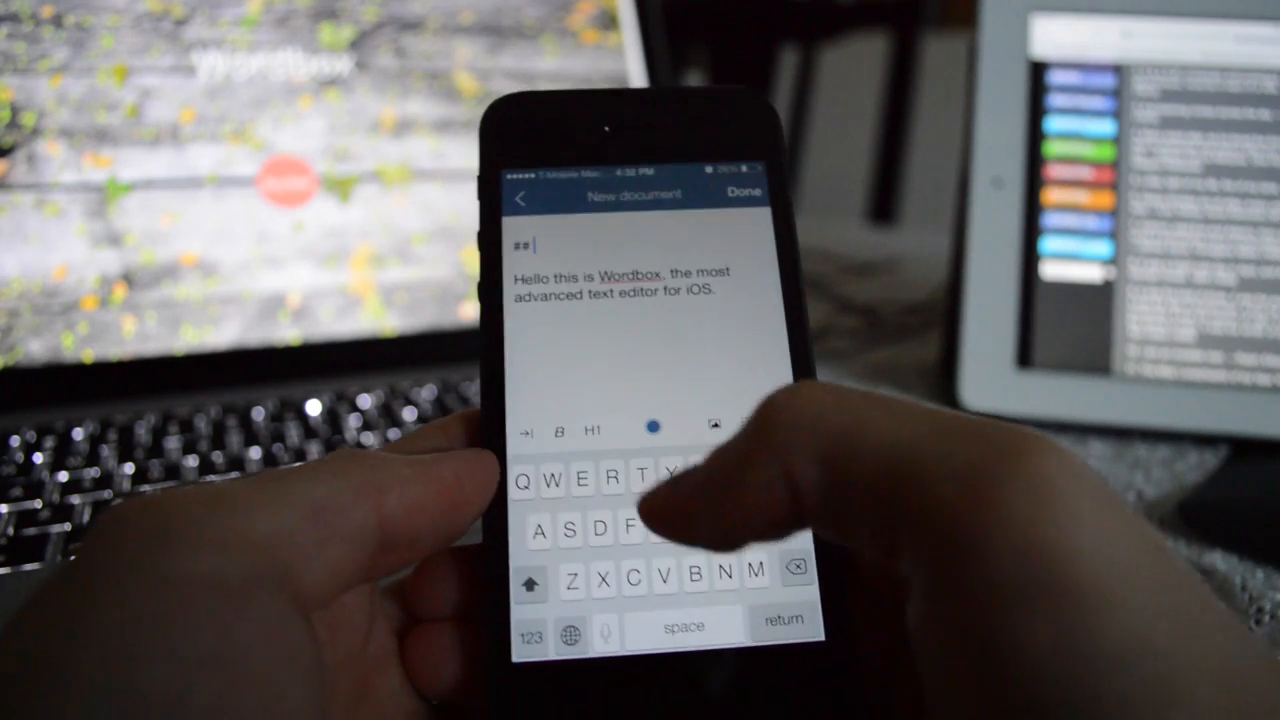
# - Add '## Hello', '### Wordbox', '**Bold**' and '_Italics_' lines and preview the rendered markdown
pyautogui.write('Hello')
pyautogui.write('_Italics_')
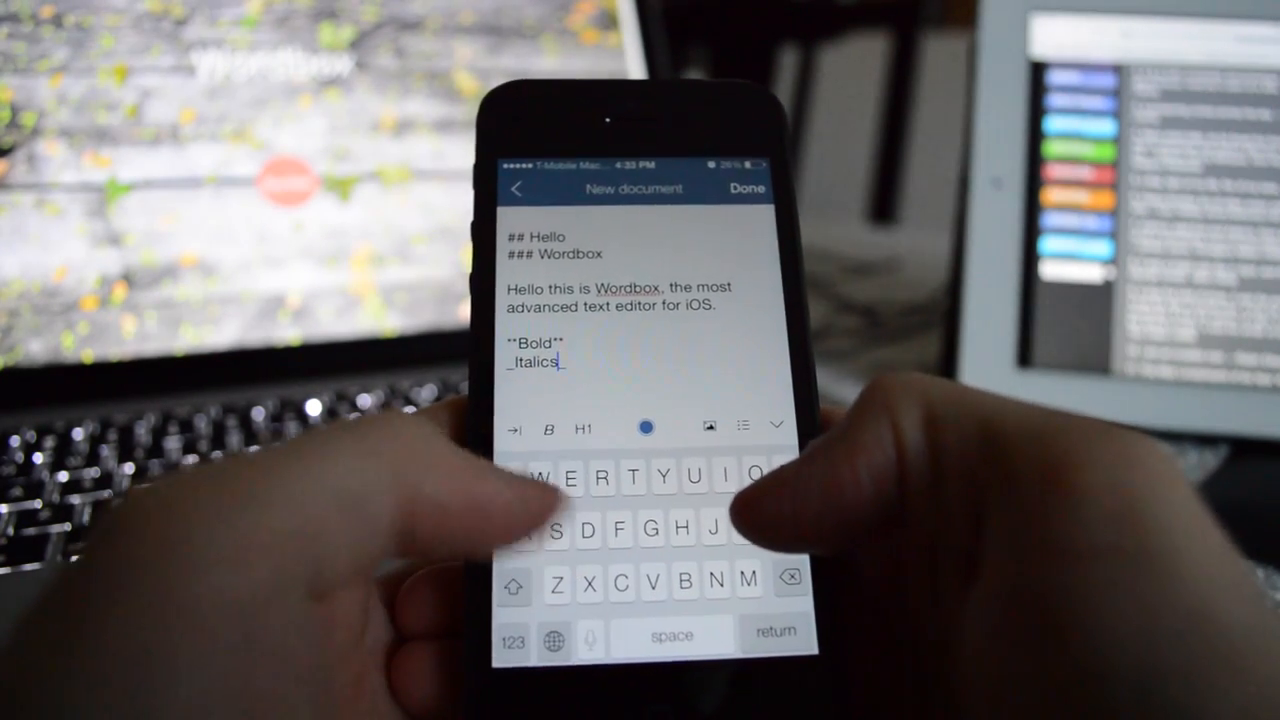
pyautogui.click(540, 362)
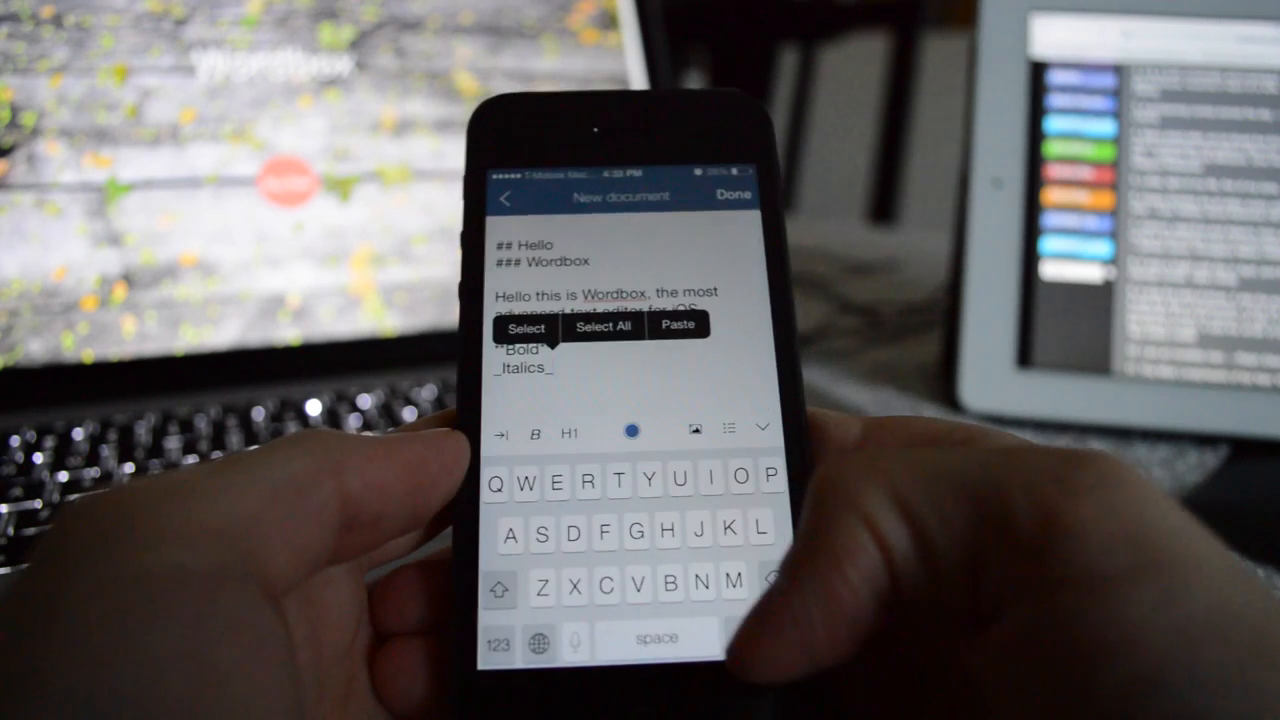
pyautogui.click(732, 196)
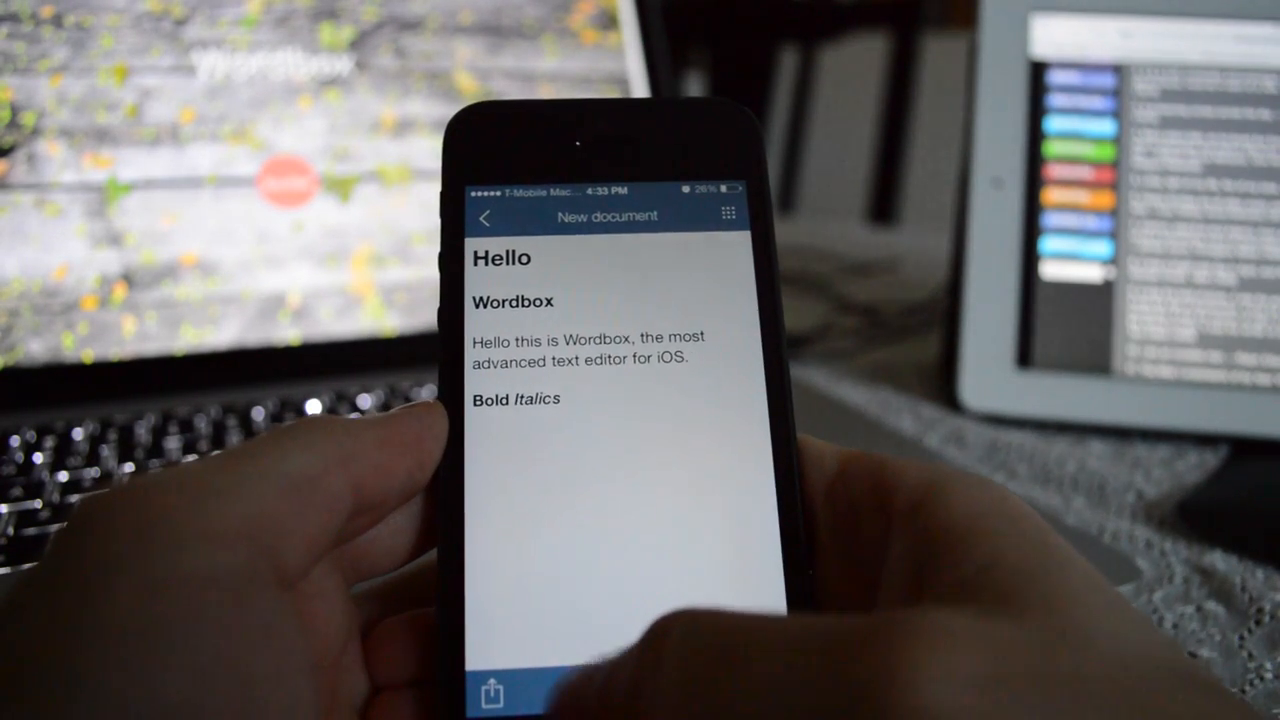
# - Return from the preview to the notes list, where 'New document' is saved, and start another note
pyautogui.click(492, 690)
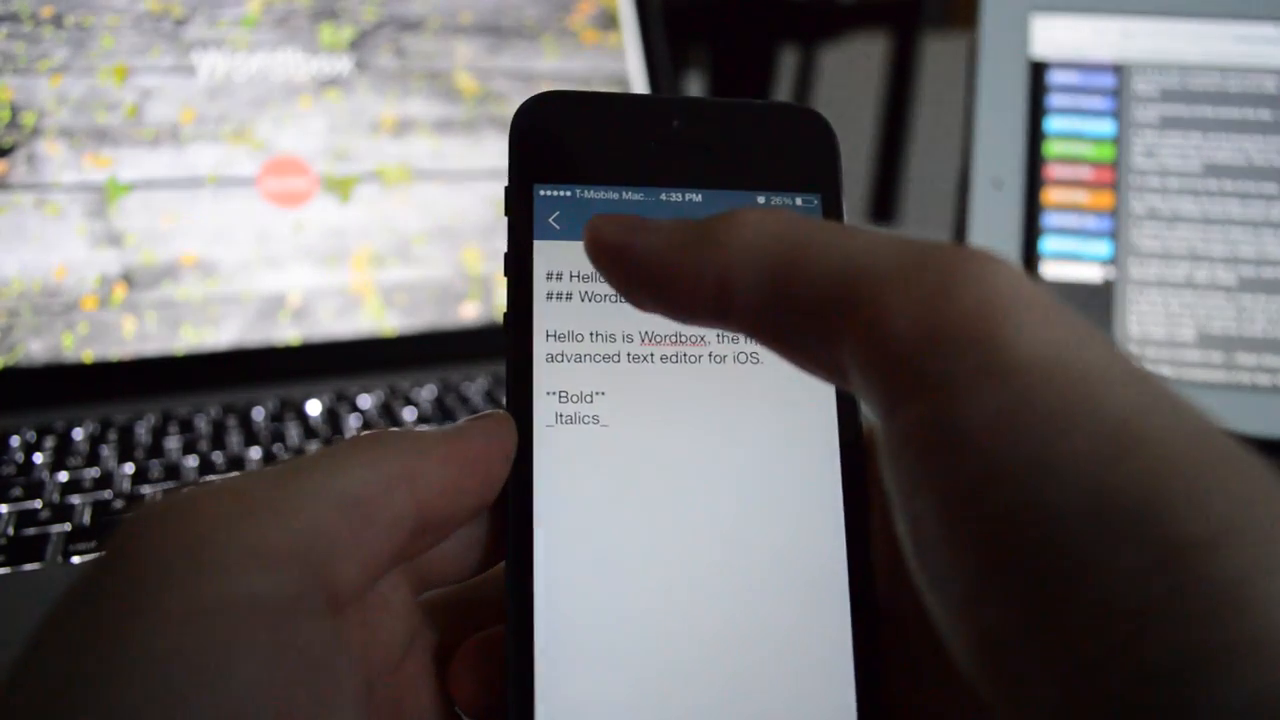
pyautogui.click(556, 220)
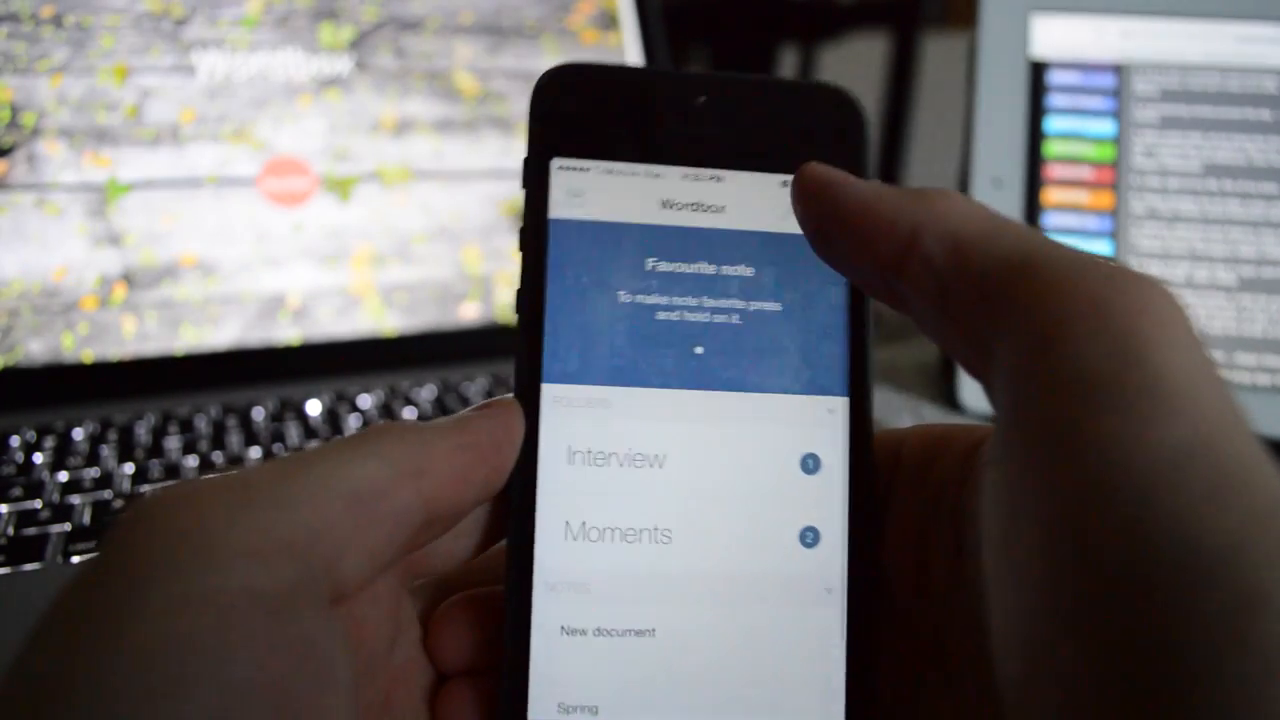
pyautogui.click(608, 632)
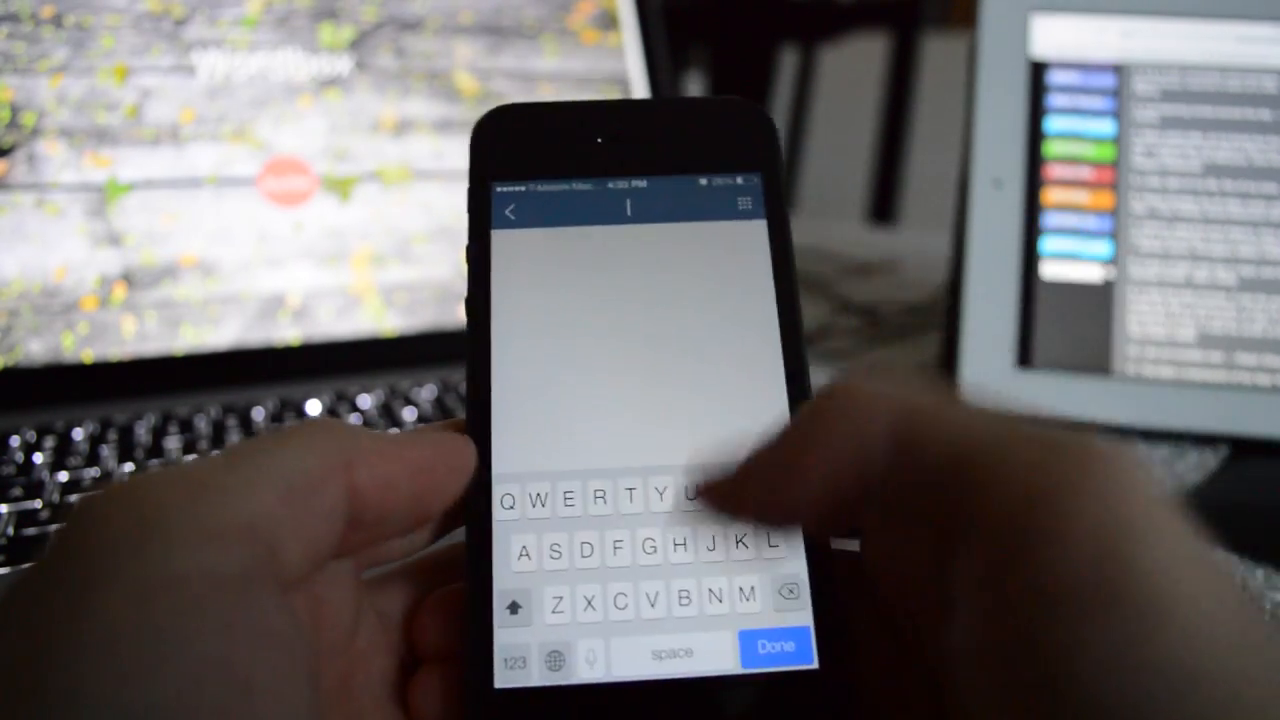
# - Title the new note 'Chapter 1' and begin its body with 'It was a'
pyautogui.write('Chapter 1')
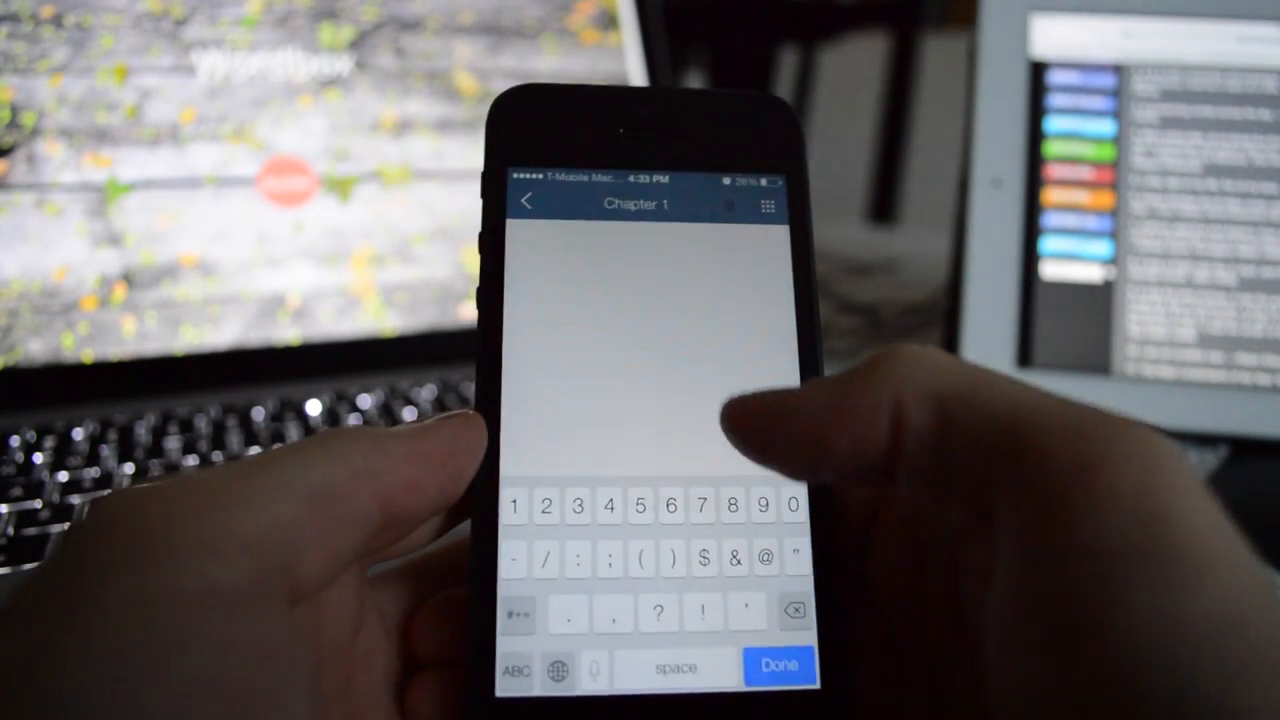
pyautogui.click(514, 666)
pyautogui.write('It was a')
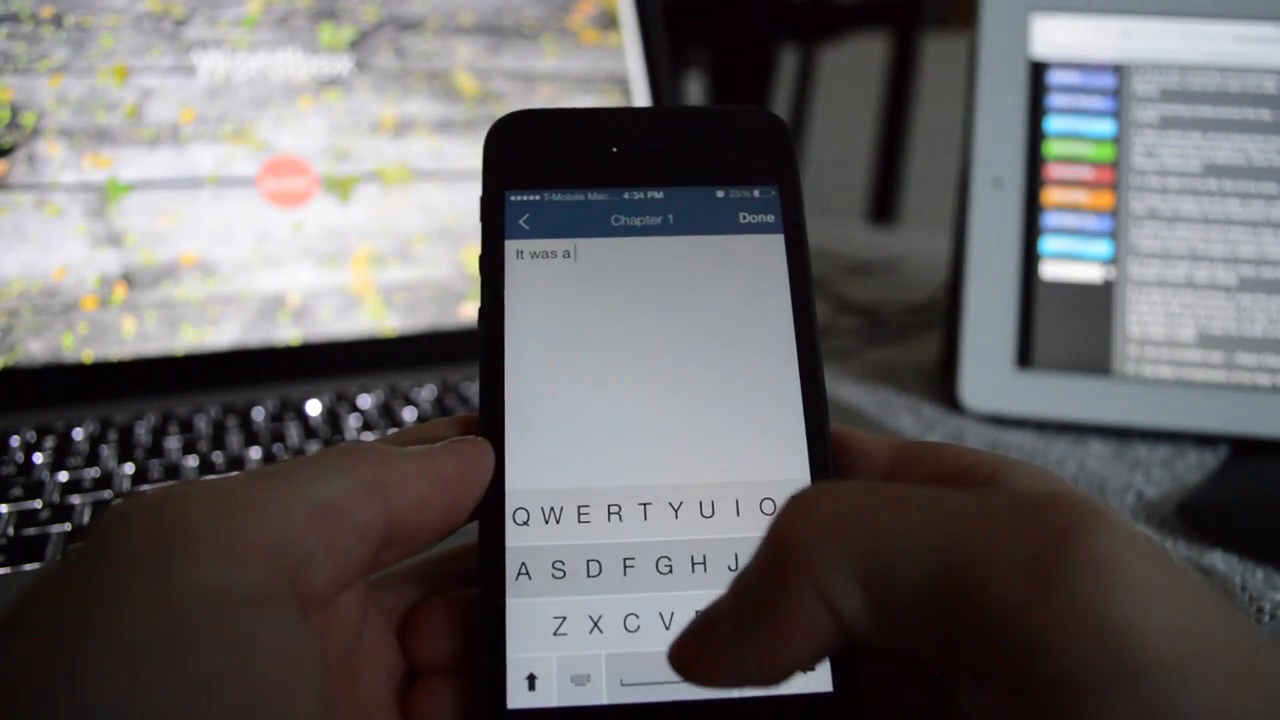
# - Finish the sentence 'It was a bright cold day in April, and the clocks were striking thirteen.' with Fleksy suggestions
pyautogui.write('bright')
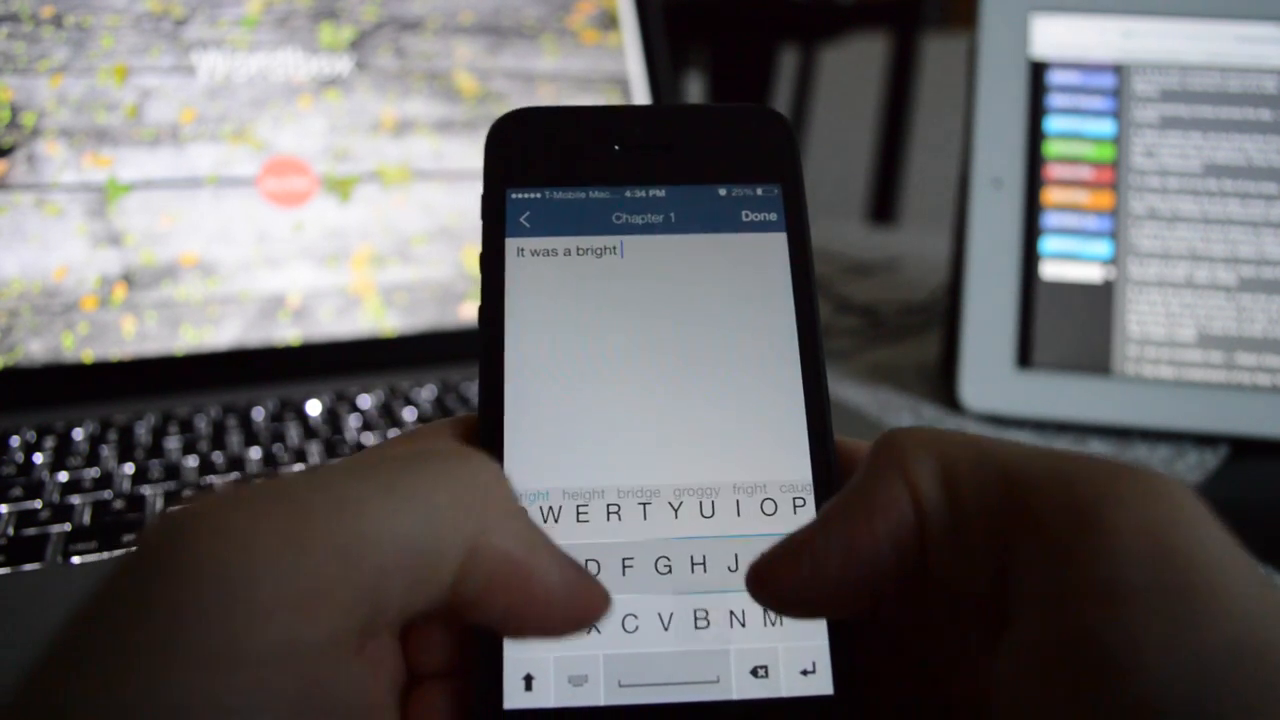
pyautogui.write('cold d')
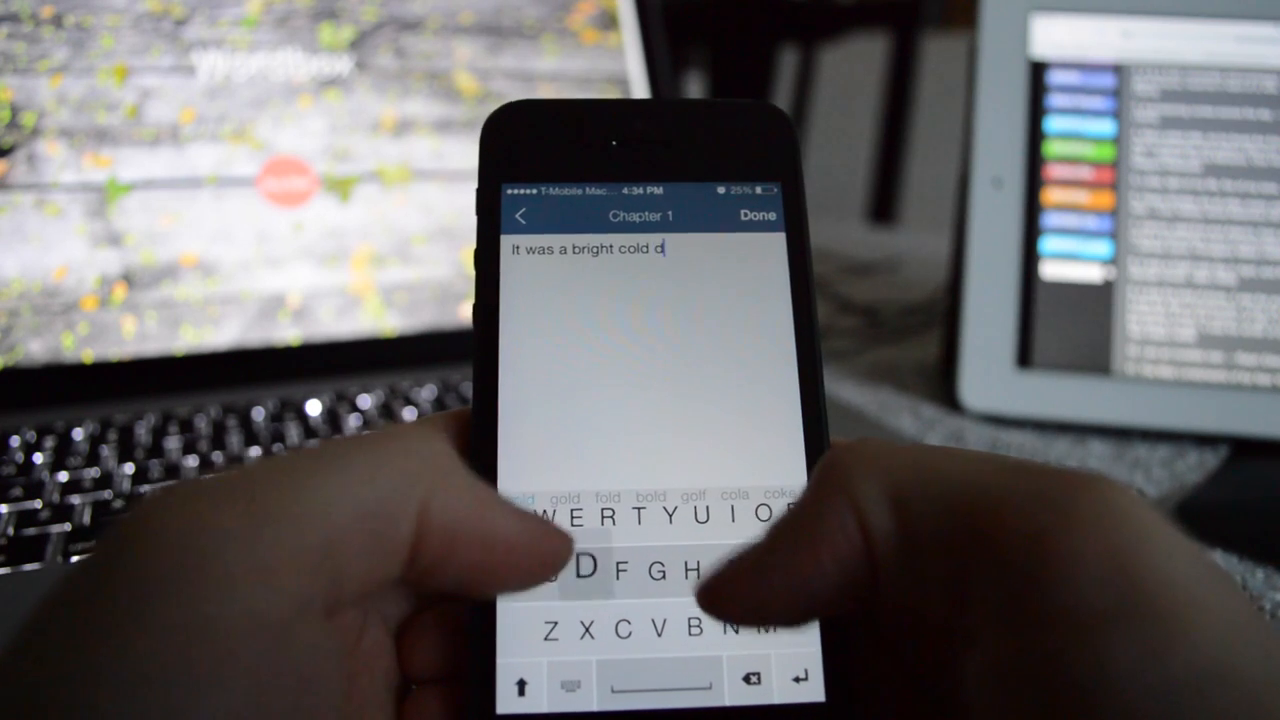
pyautogui.write('art')
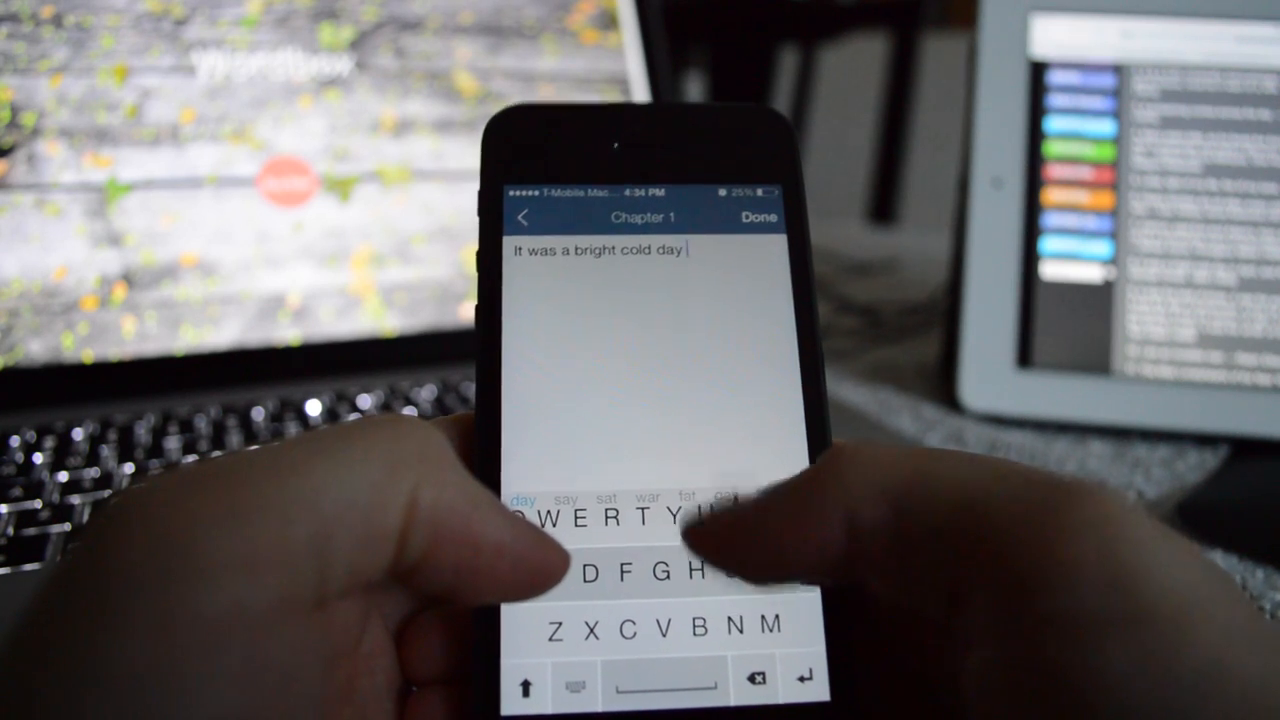
pyautogui.write('in April')
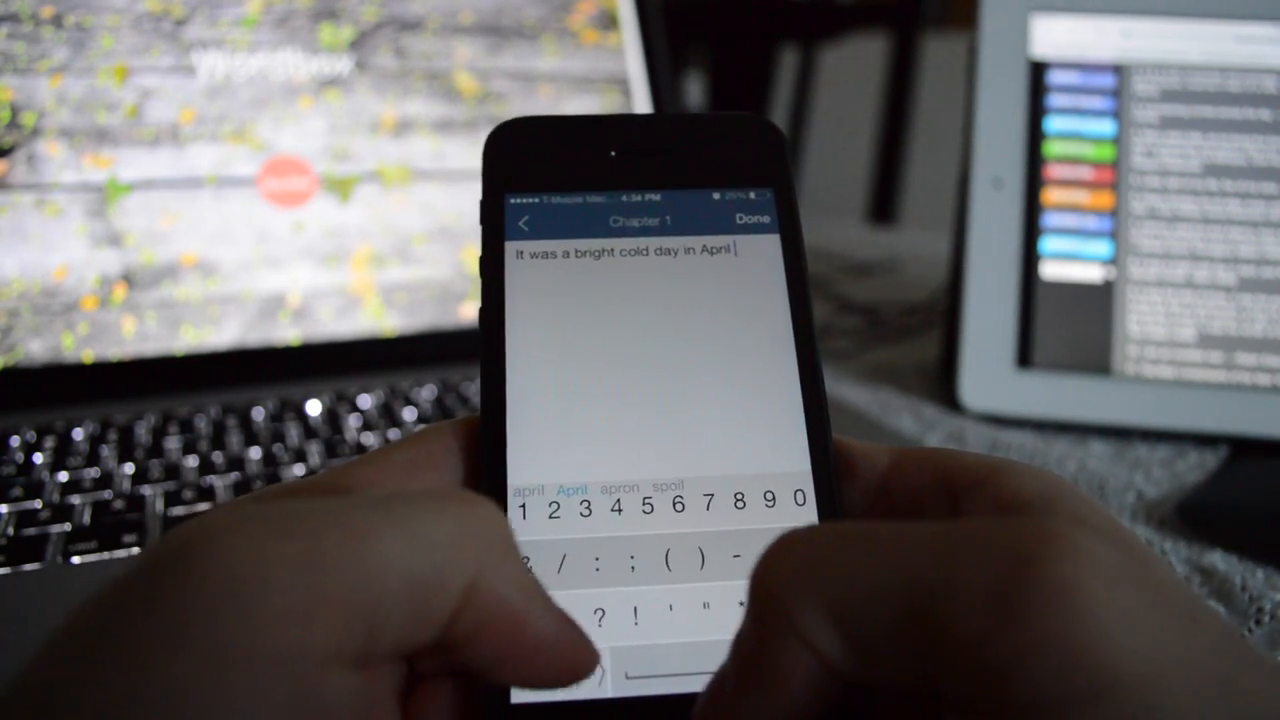
pyautogui.write(', and the clo')
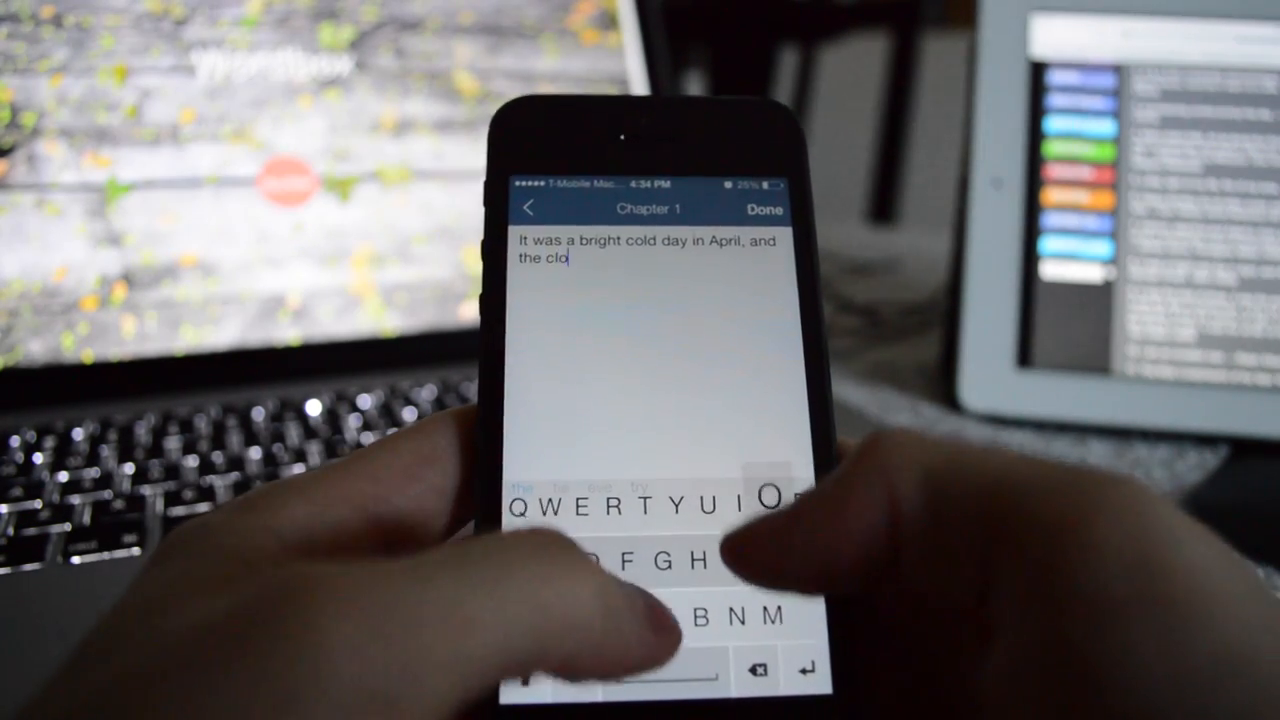
pyautogui.write('cks were')
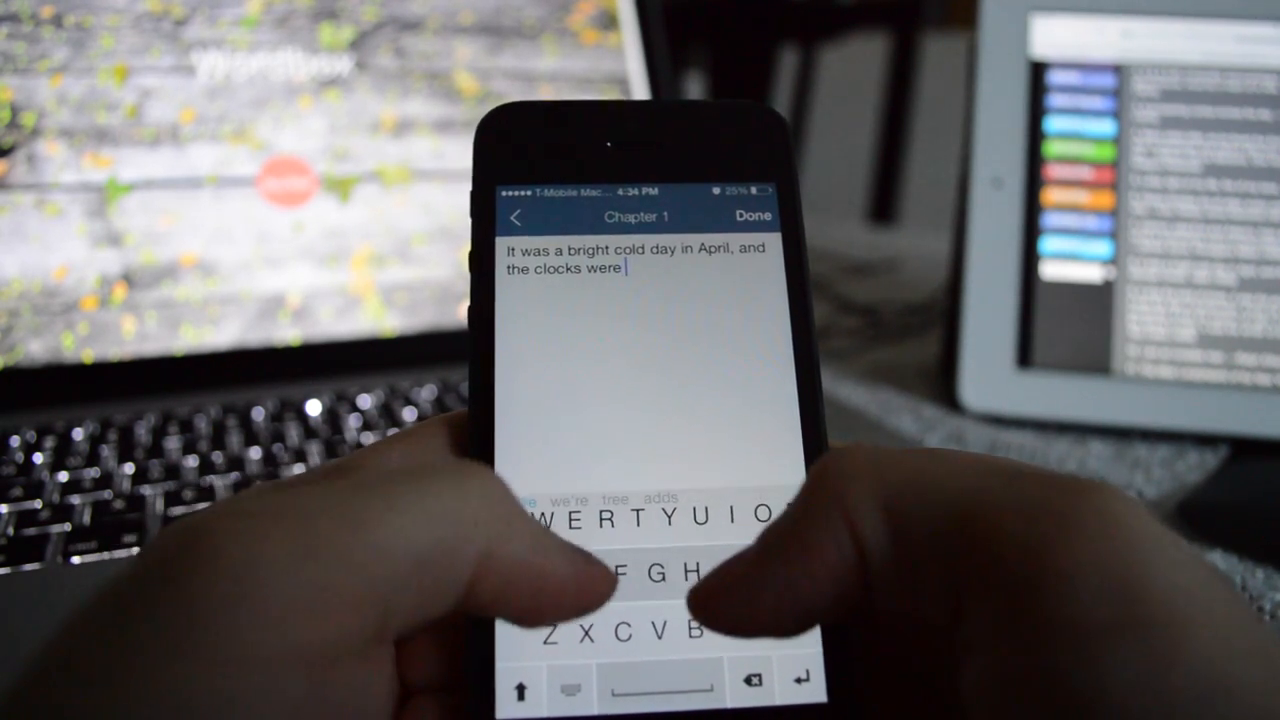
pyautogui.write('sttiking')
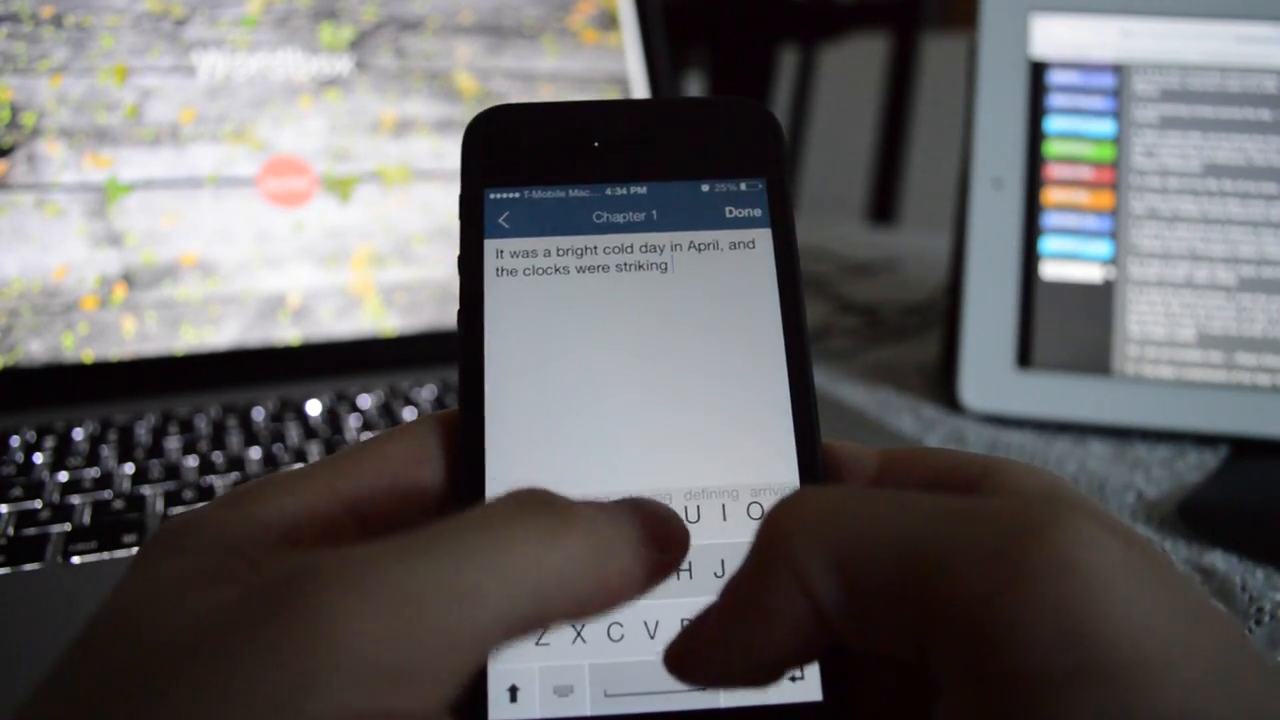
pyautogui.write('thirteen.')
pyautogui.write('Ge')
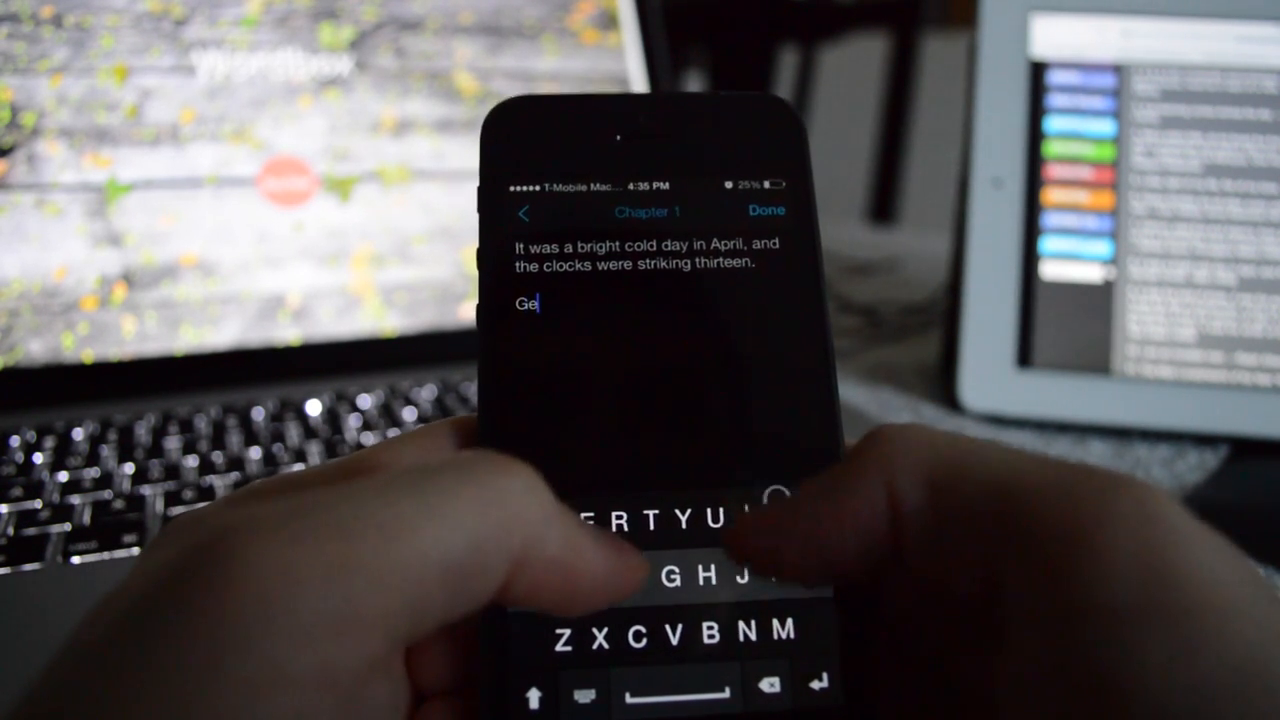
# - Add a 'George orwell' line to Chapter 1 and return to the notes list
pyautogui.write('orge orwell')
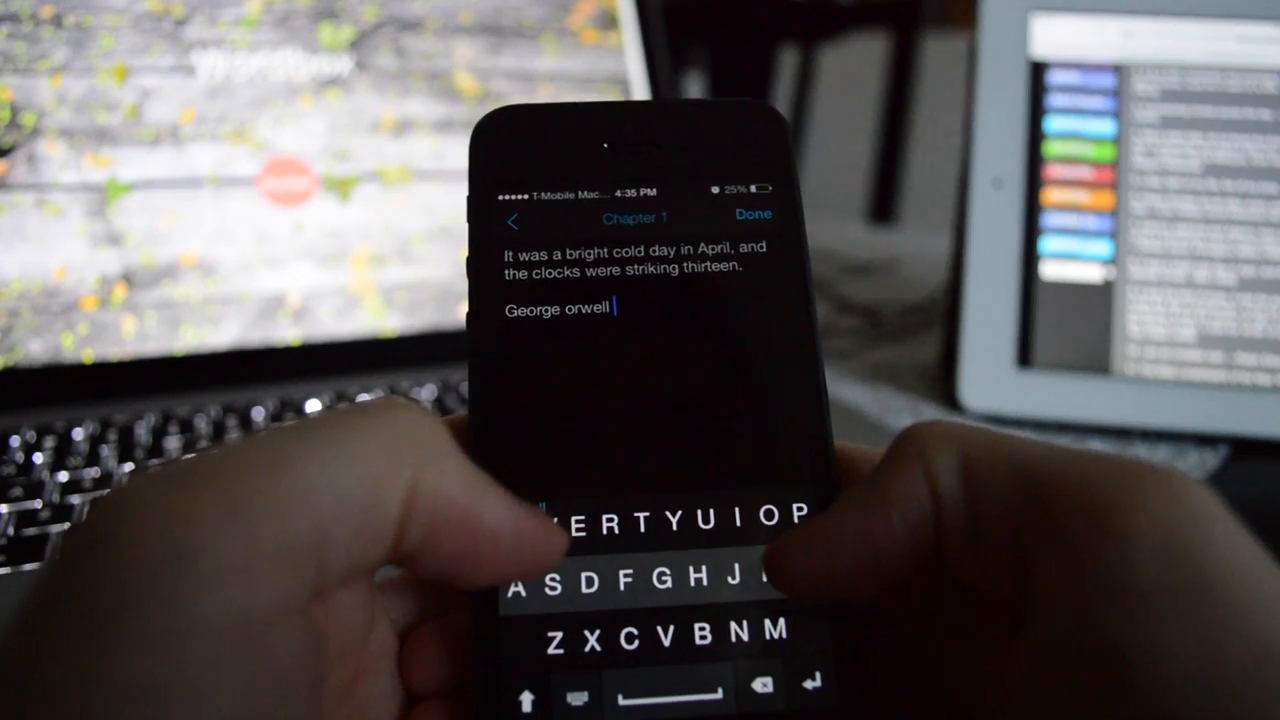
pyautogui.click(752, 214)
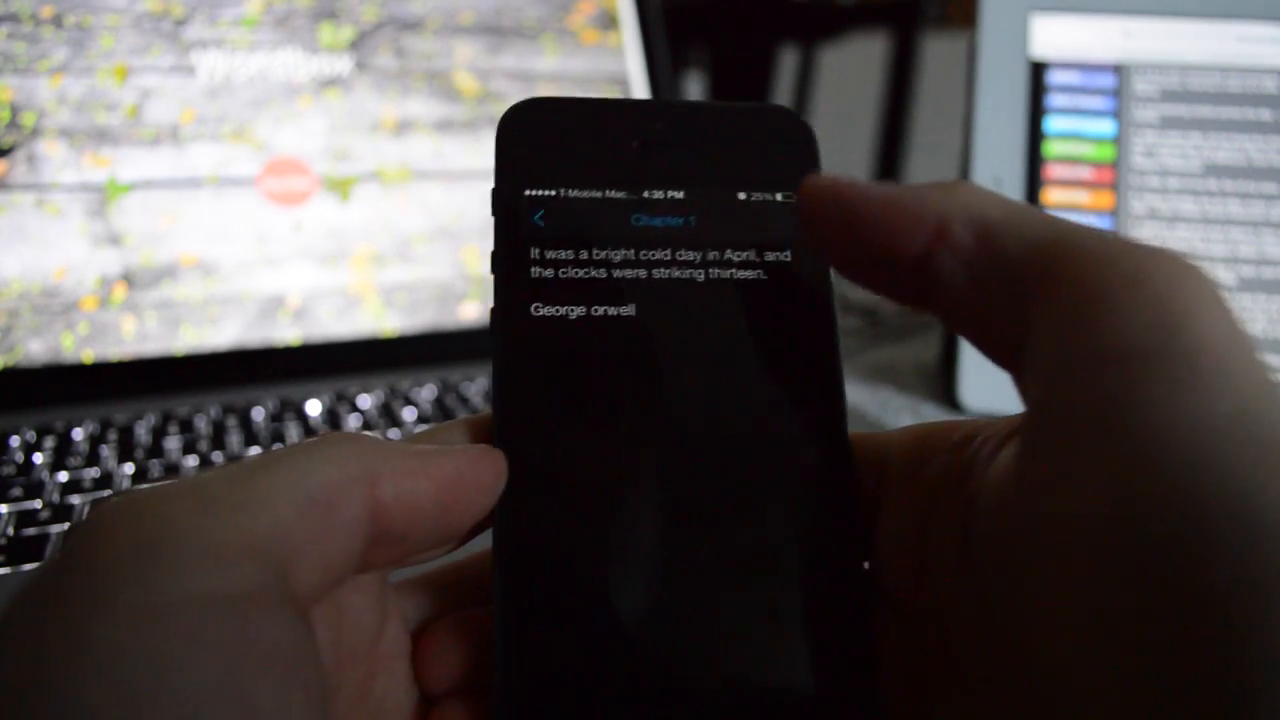
pyautogui.click(580, 308)
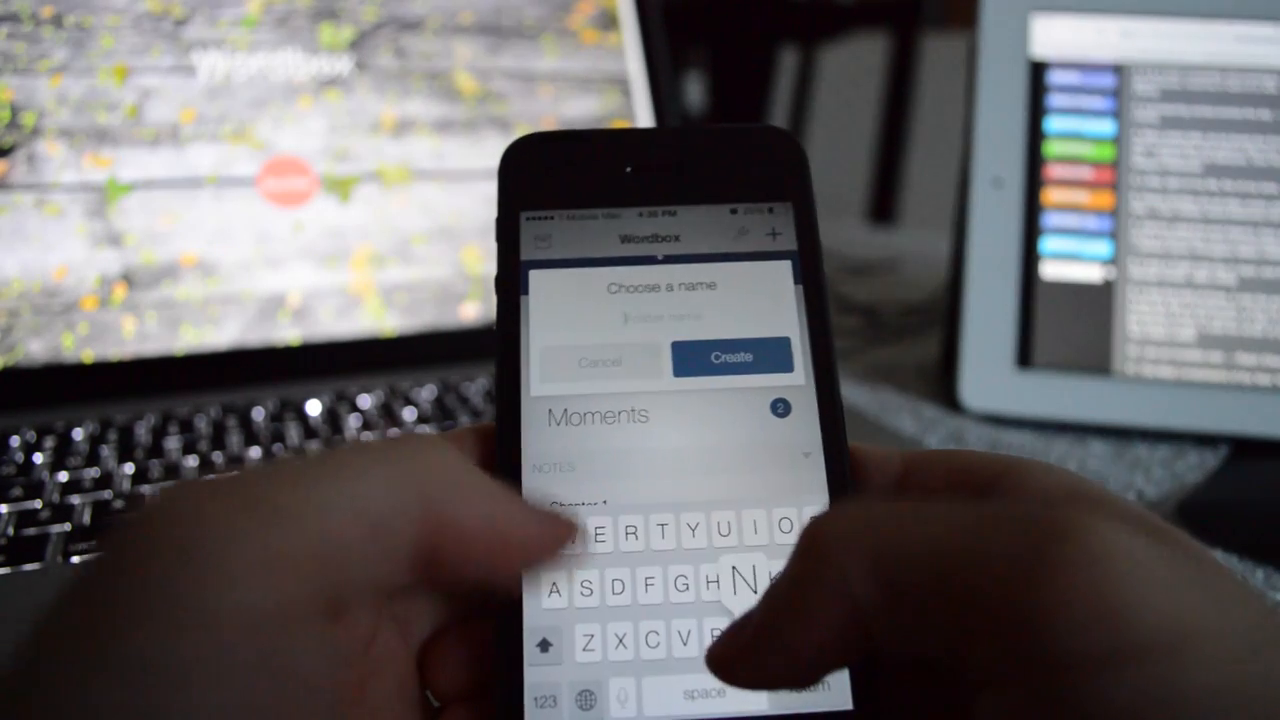
# - Create an empty folder named 'New Book' in the main list
pyautogui.write('New')
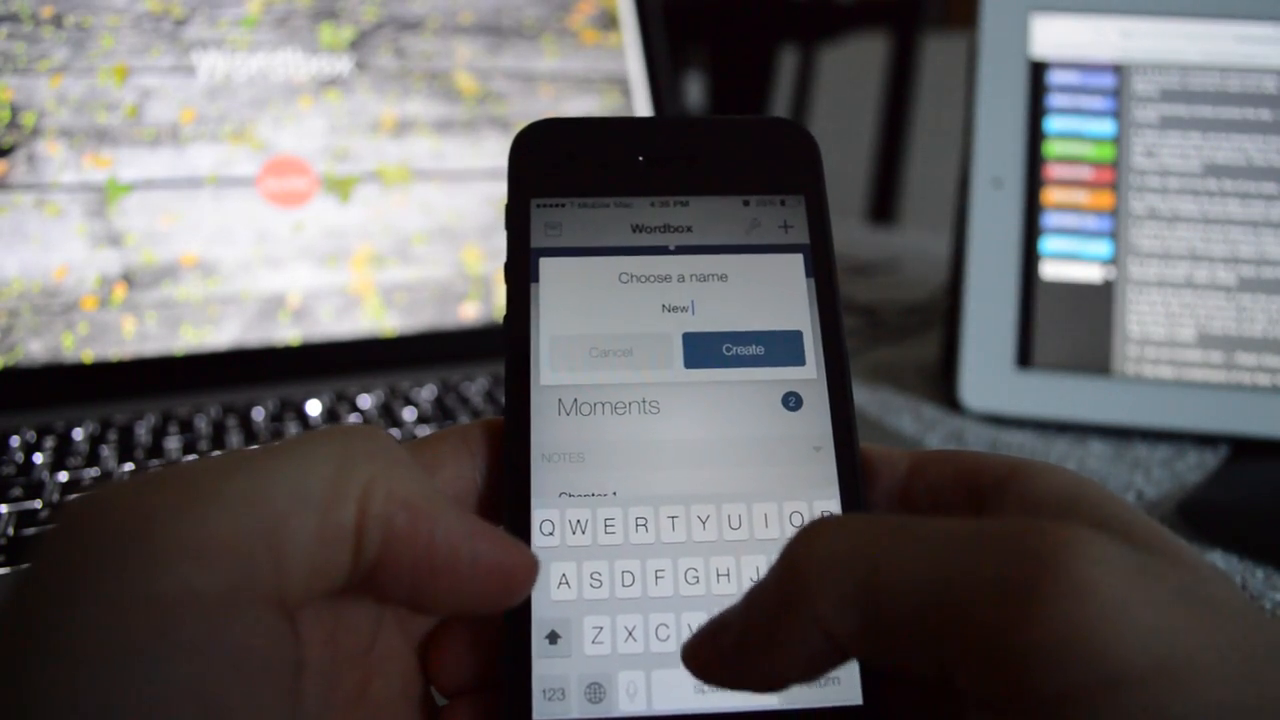
pyautogui.click(744, 348)
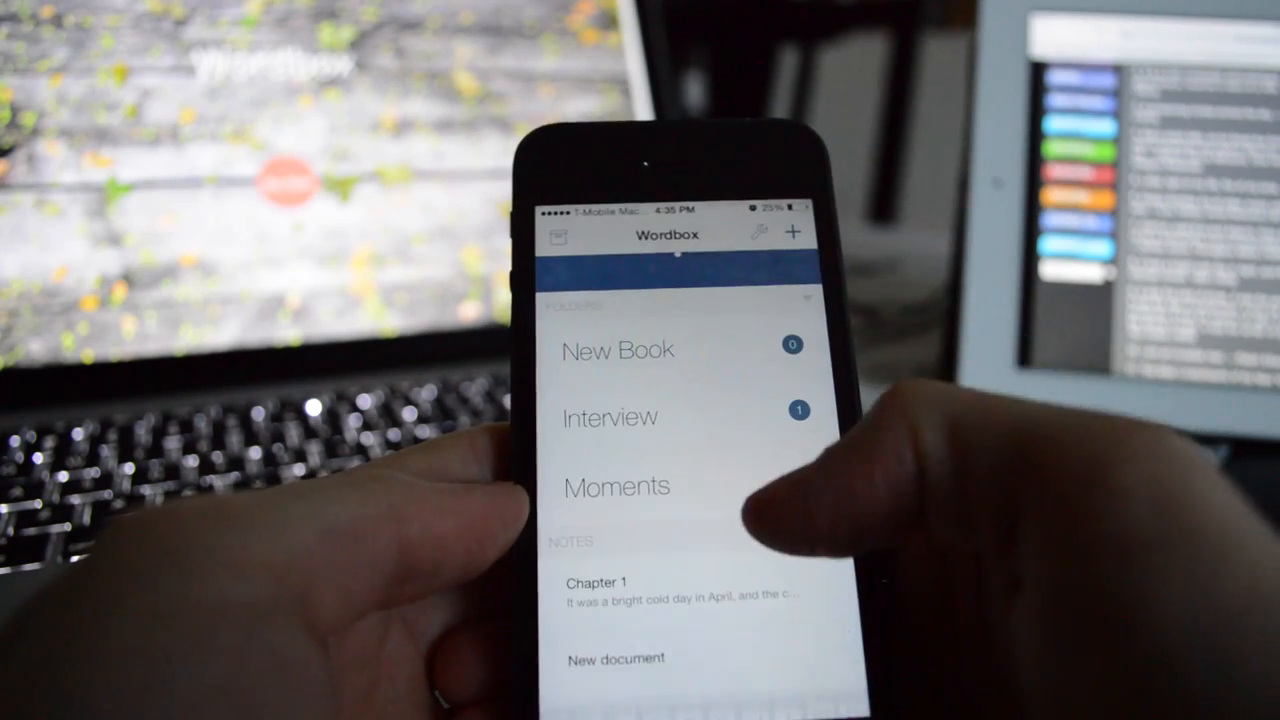